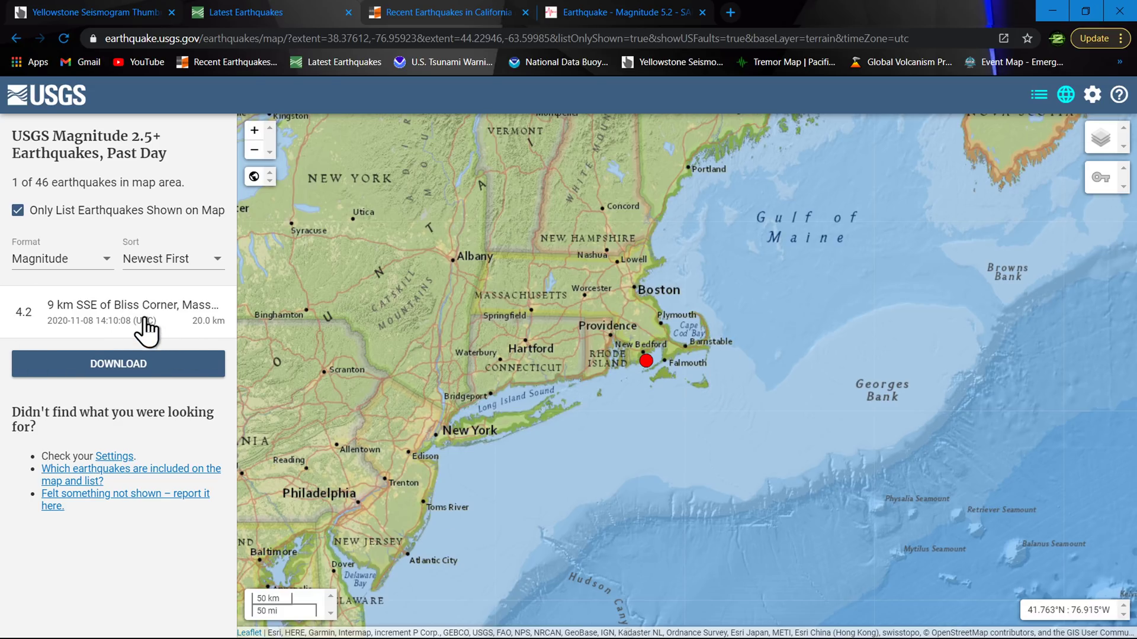
# Open the M 4.2 and revised M 4.0 Bliss Corner quakes, then view their tsunami message list.
pyautogui.click(132, 314)
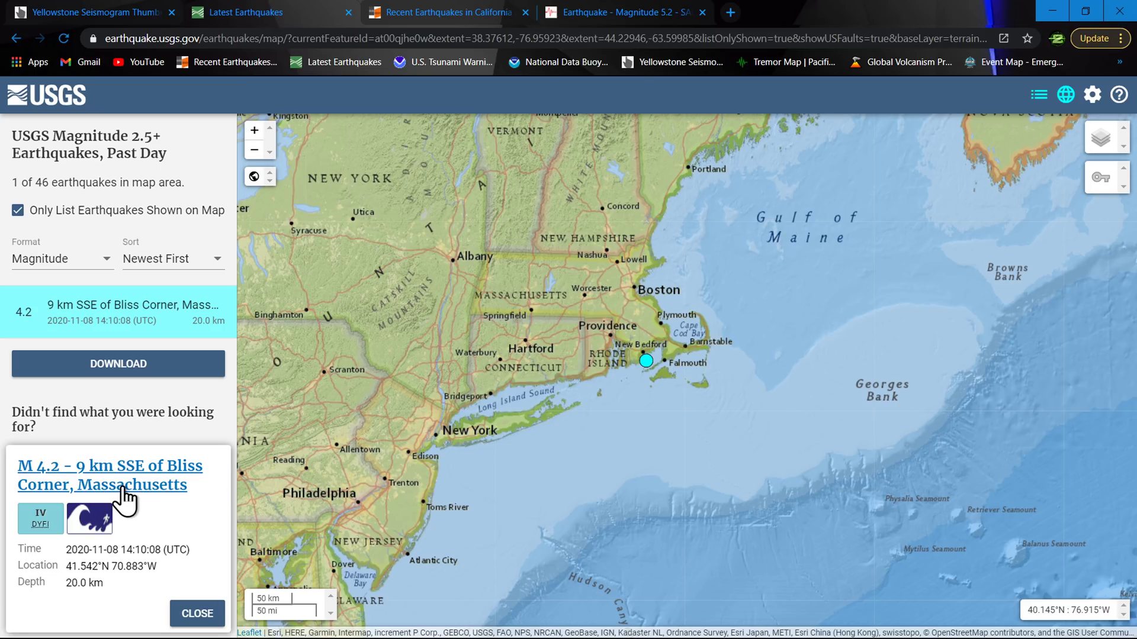
pyautogui.moveTo(543, 481)
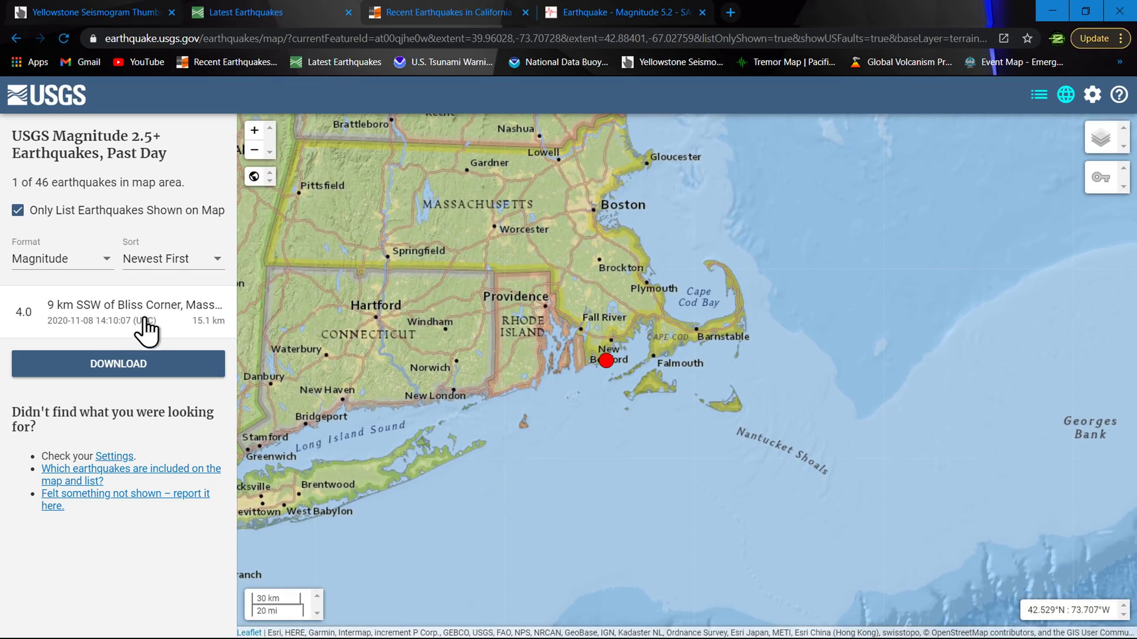
pyautogui.click(135, 312)
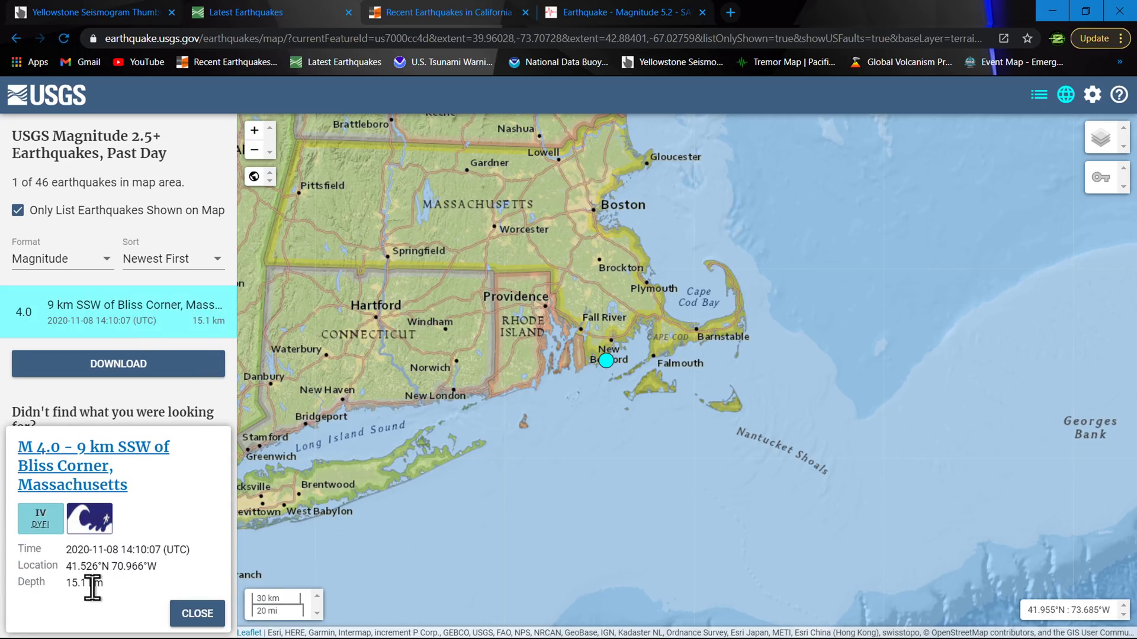
pyautogui.click(435, 12)
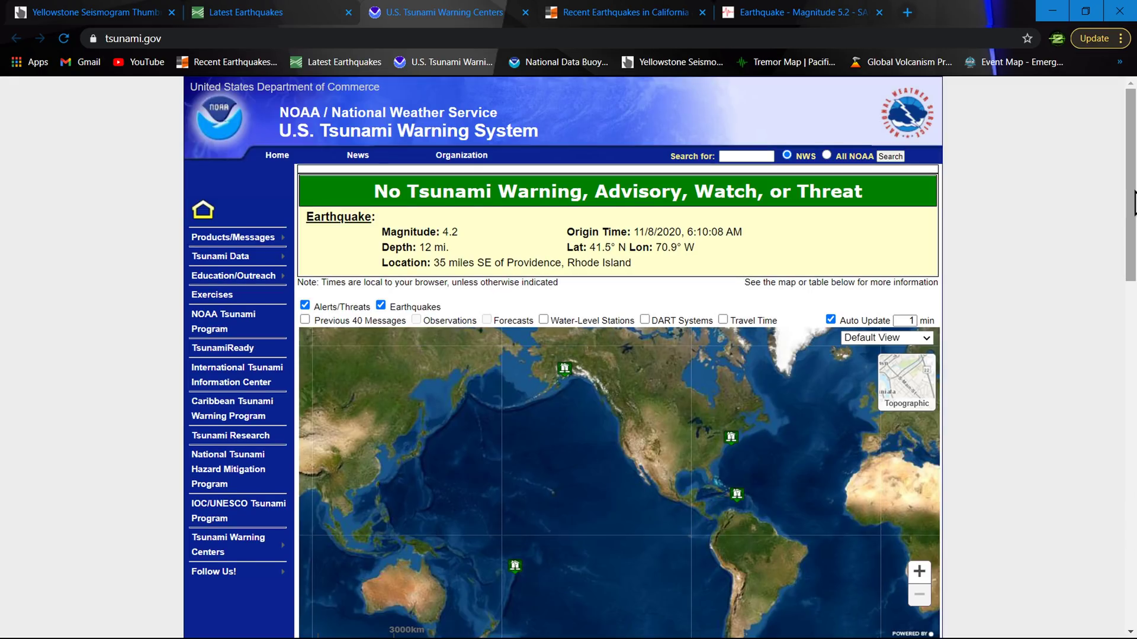
pyautogui.scroll(-3)
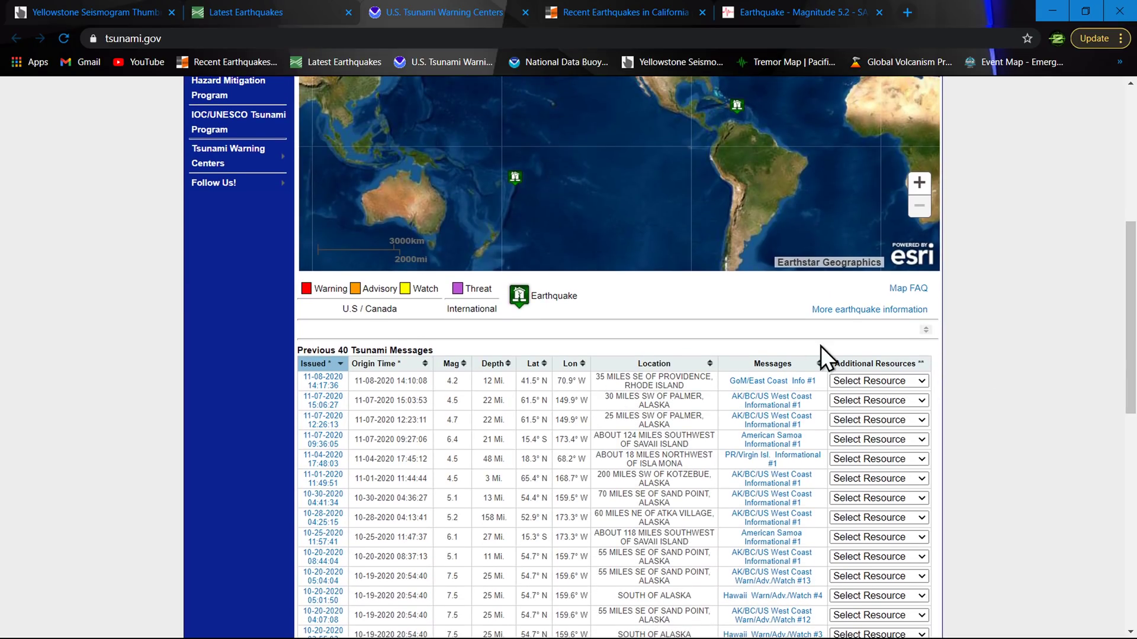
pyautogui.moveTo(768, 381)
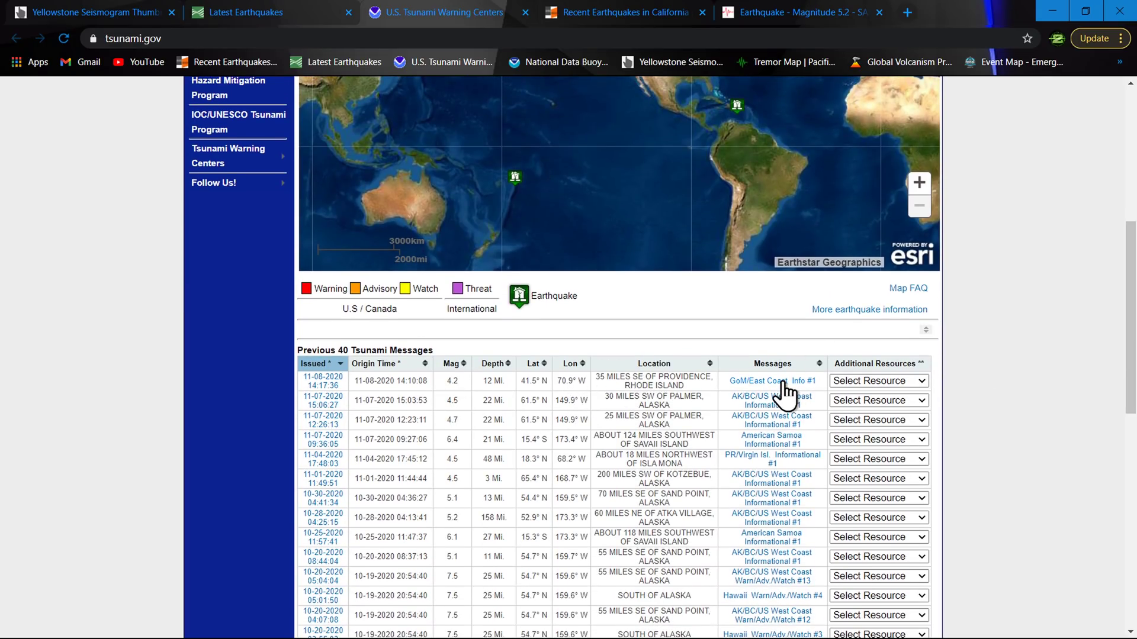
# Read the GoM/East Coast Info #1 statement, then open the M 4.0 quake's Felt Report form.
pyautogui.click(765, 381)
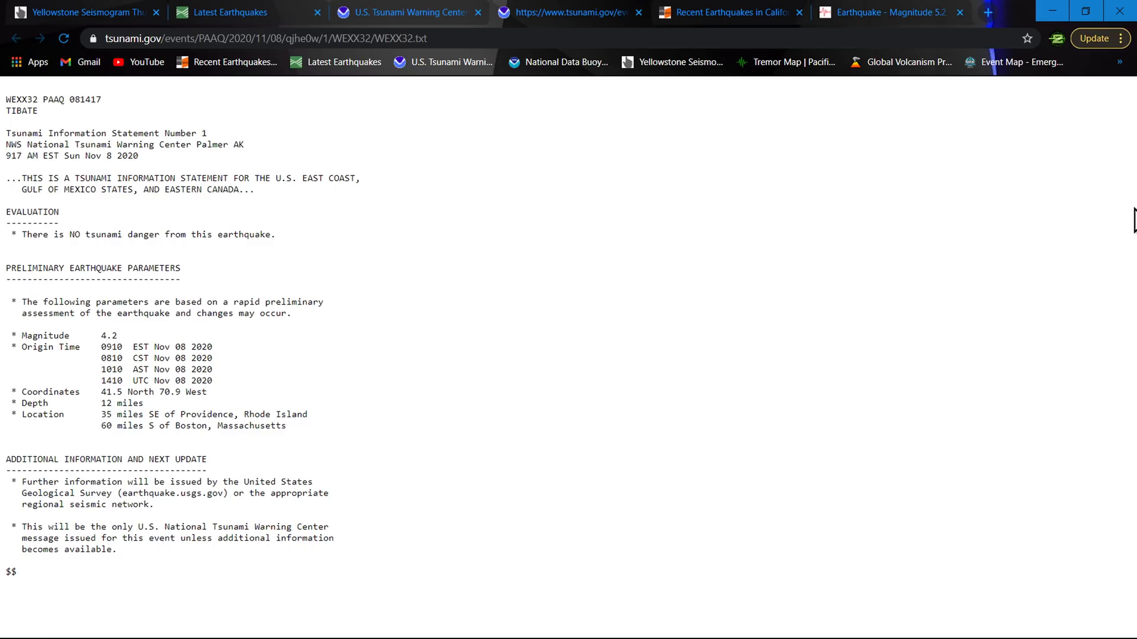
pyautogui.moveTo(596, 632)
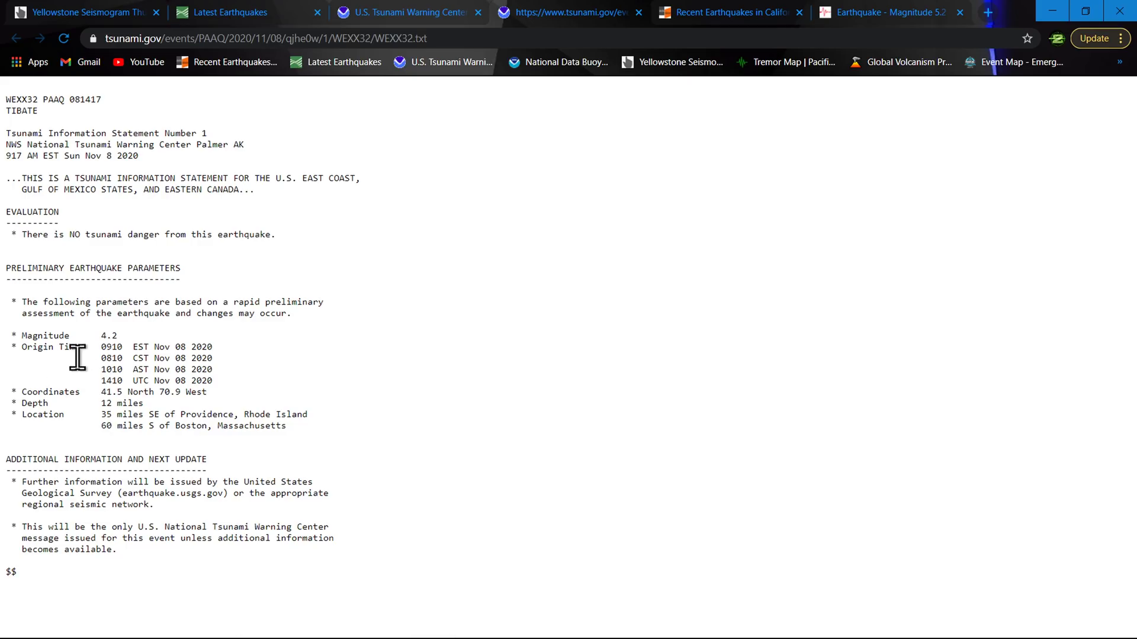
pyautogui.doubleClick(108, 336)
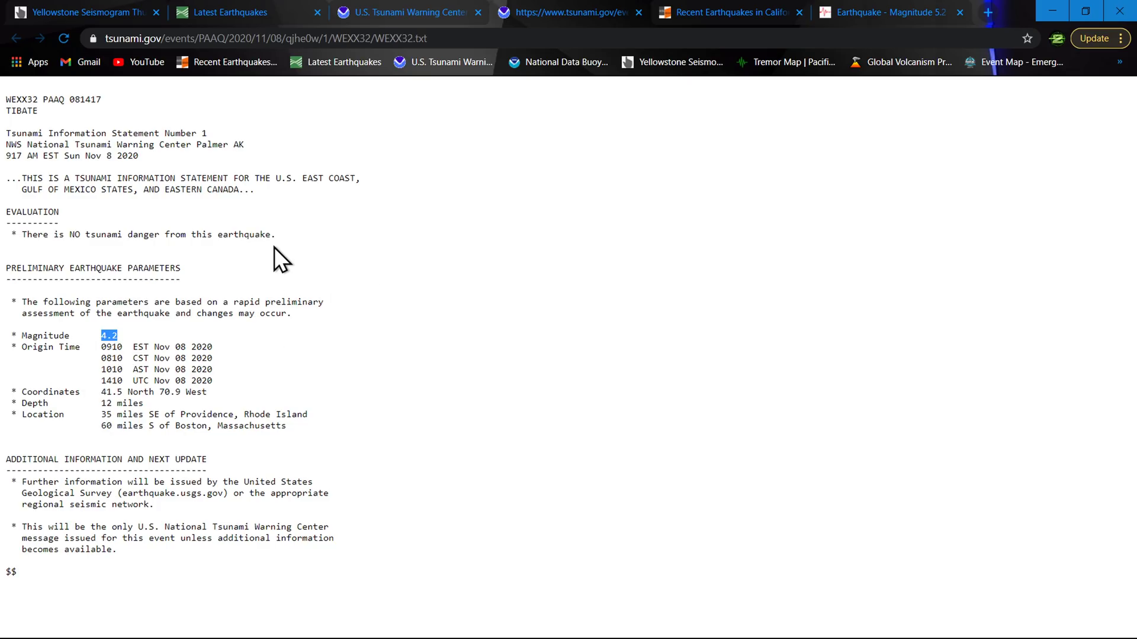
pyautogui.moveTo(766, 325)
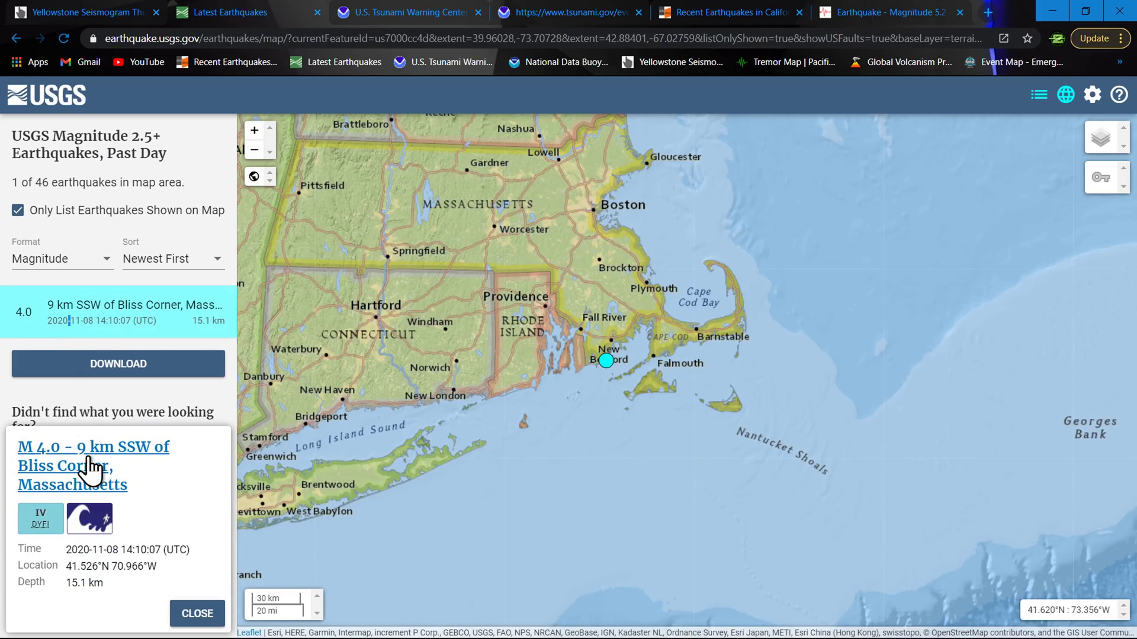
pyautogui.click(93, 466)
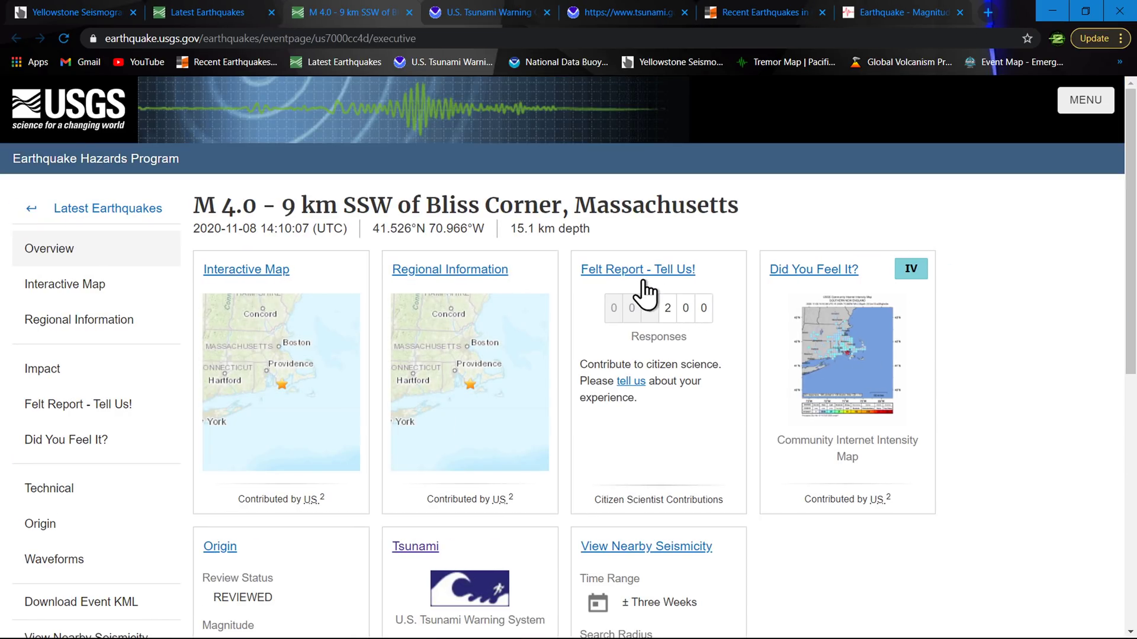
pyautogui.click(78, 404)
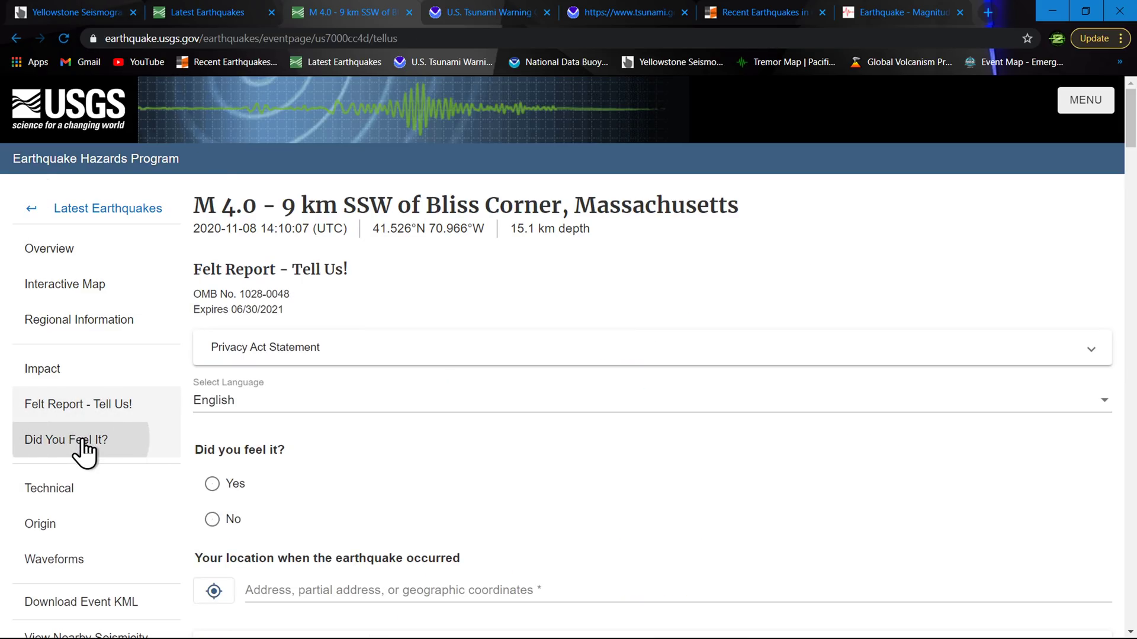
# Show the Did You Feel It? responses table with 139 community reports listed by distance.
pyautogui.click(66, 439)
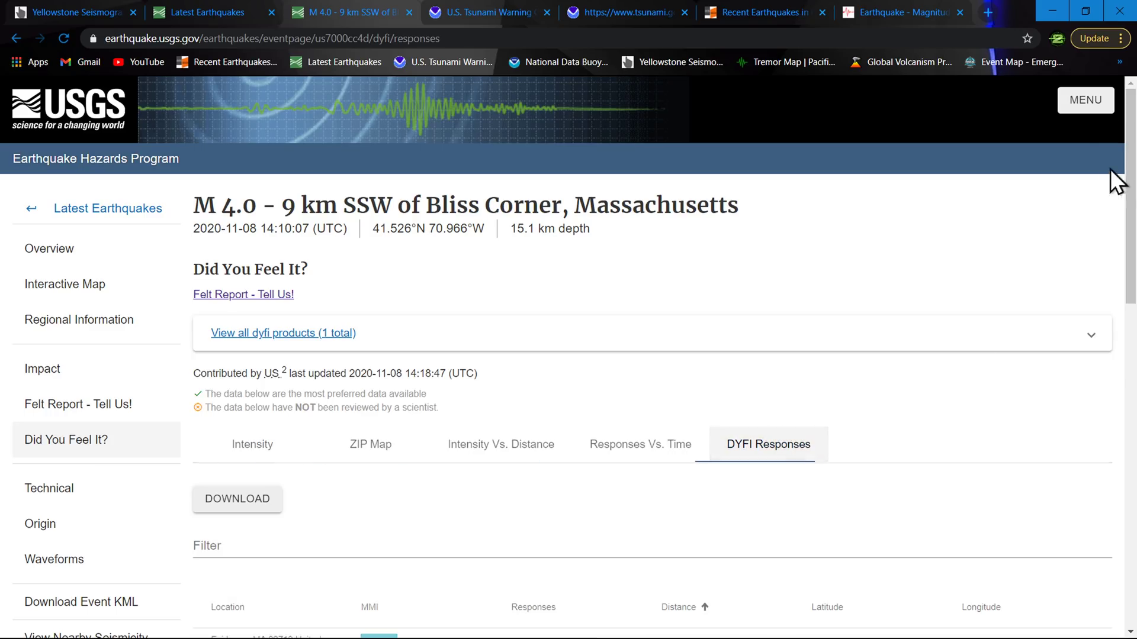
pyautogui.scroll(-3)
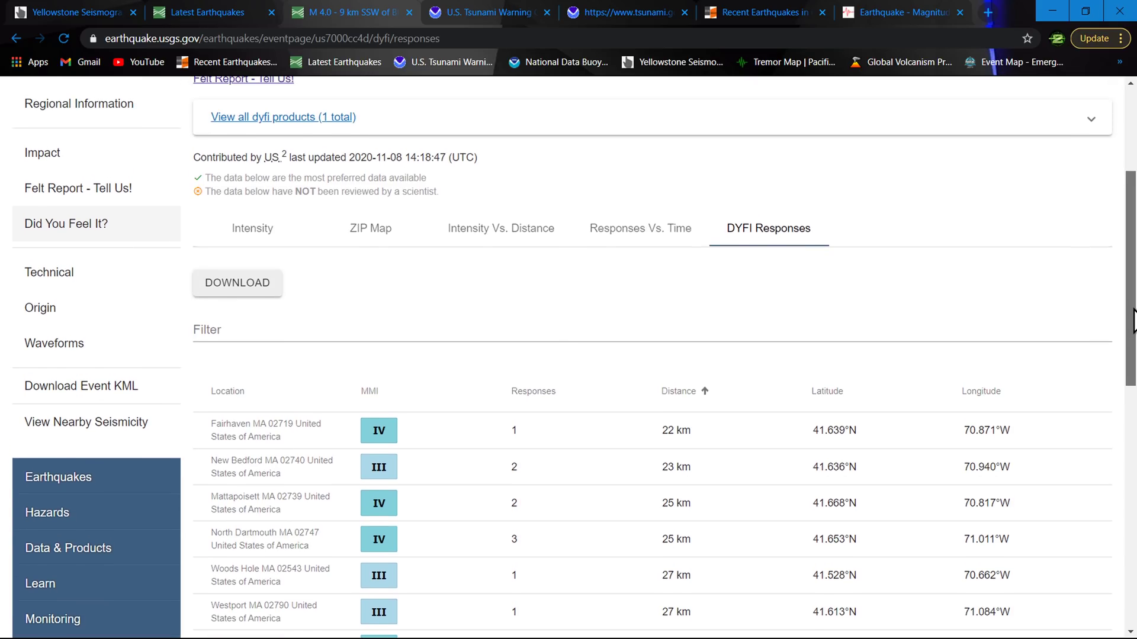
pyautogui.scroll(-3)
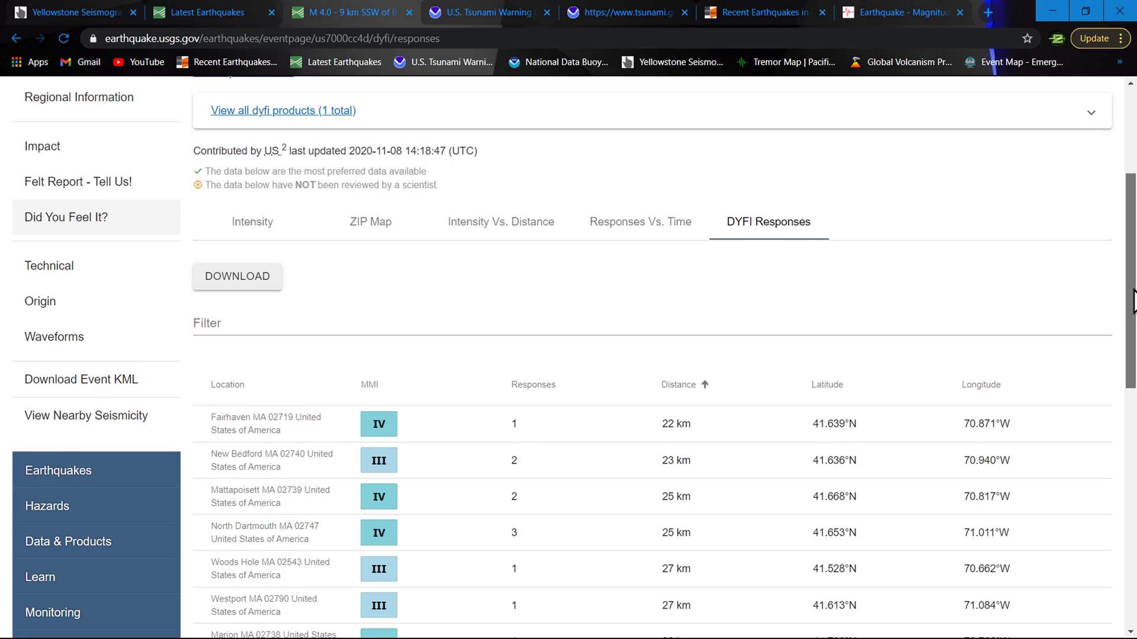
pyautogui.scroll(-3)
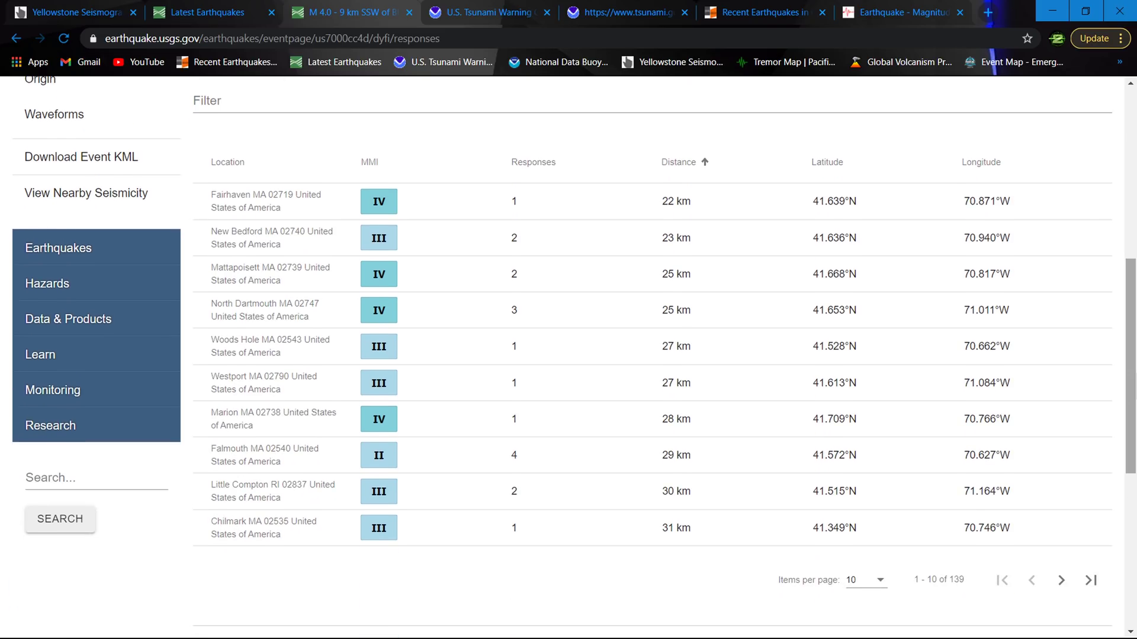
pyautogui.moveTo(243, 189)
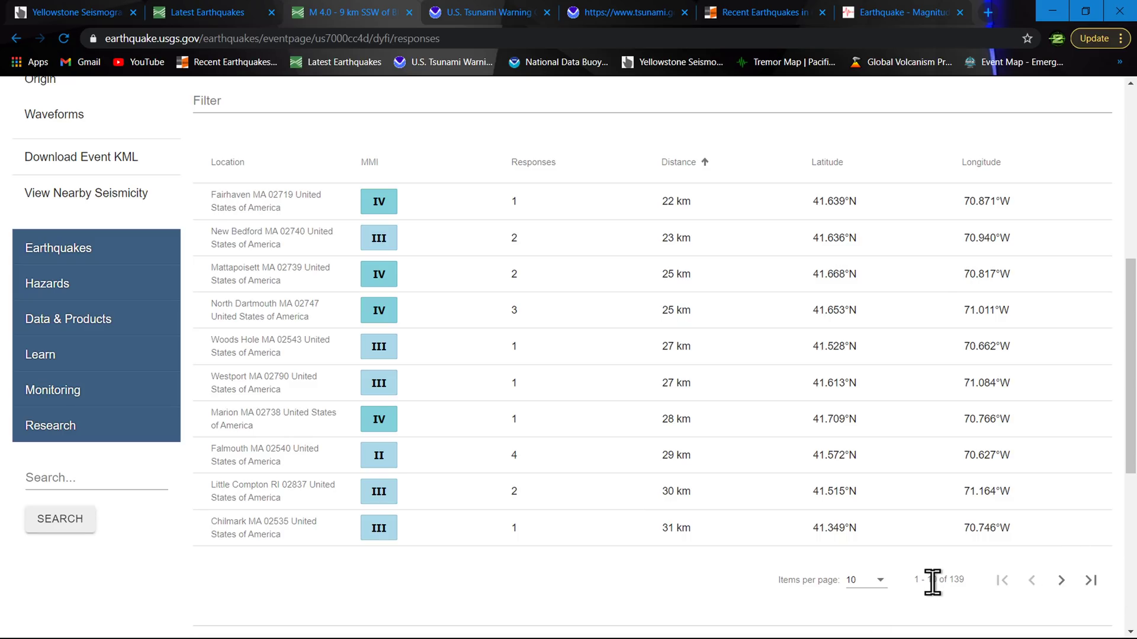
# Page through the DYFI responses table to the final page, reports 131–139 of 139.
pyautogui.click(1060, 580)
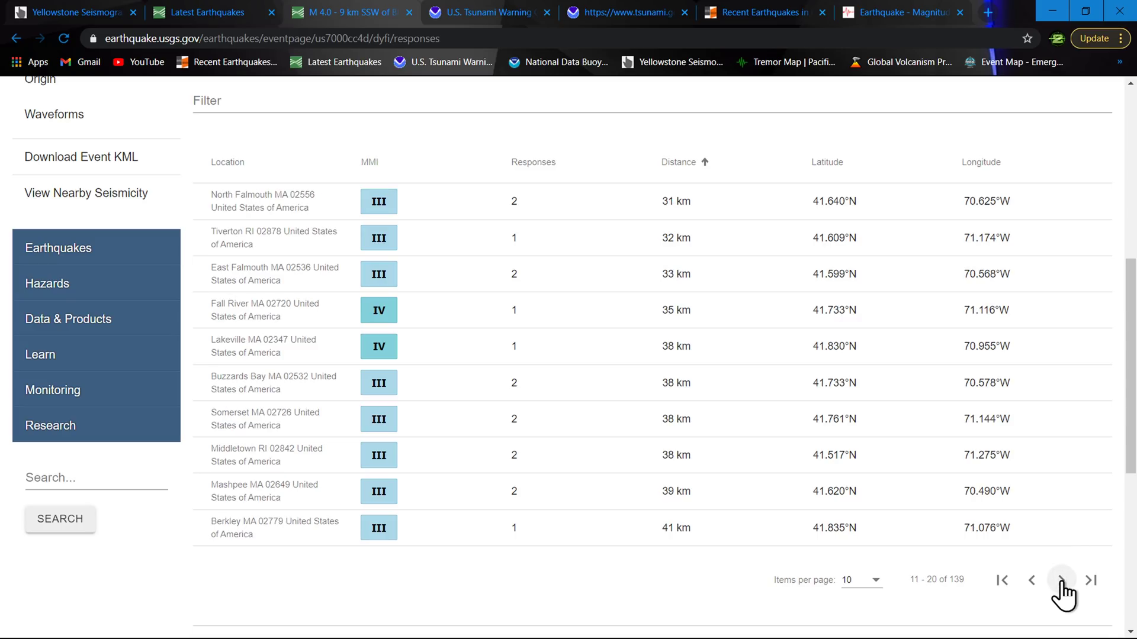
pyautogui.click(1059, 581)
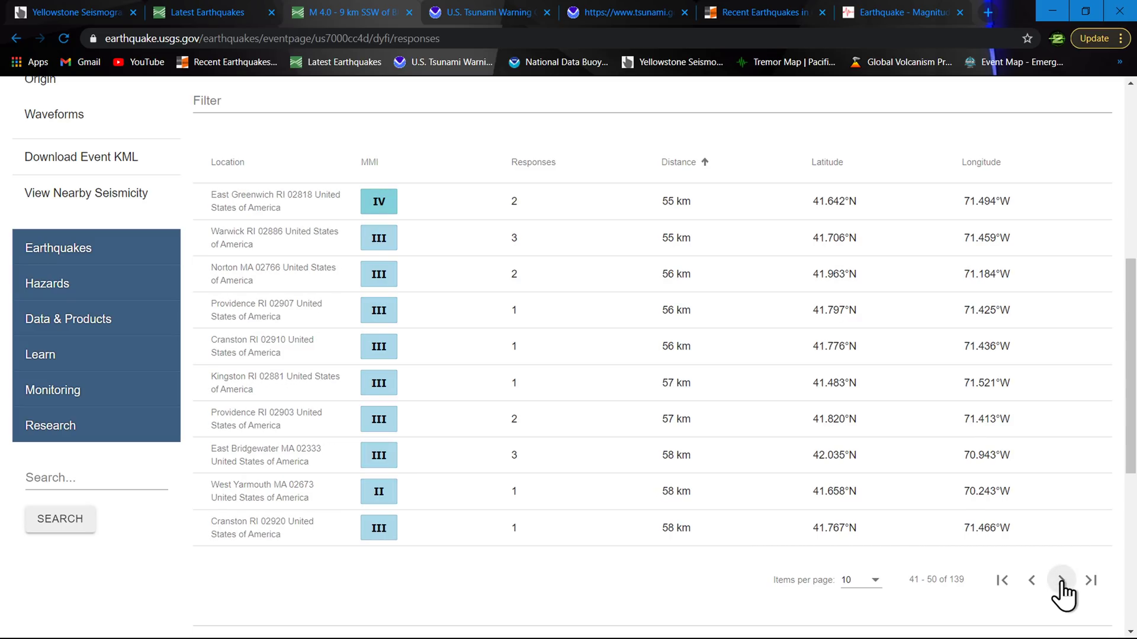
pyautogui.click(1059, 581)
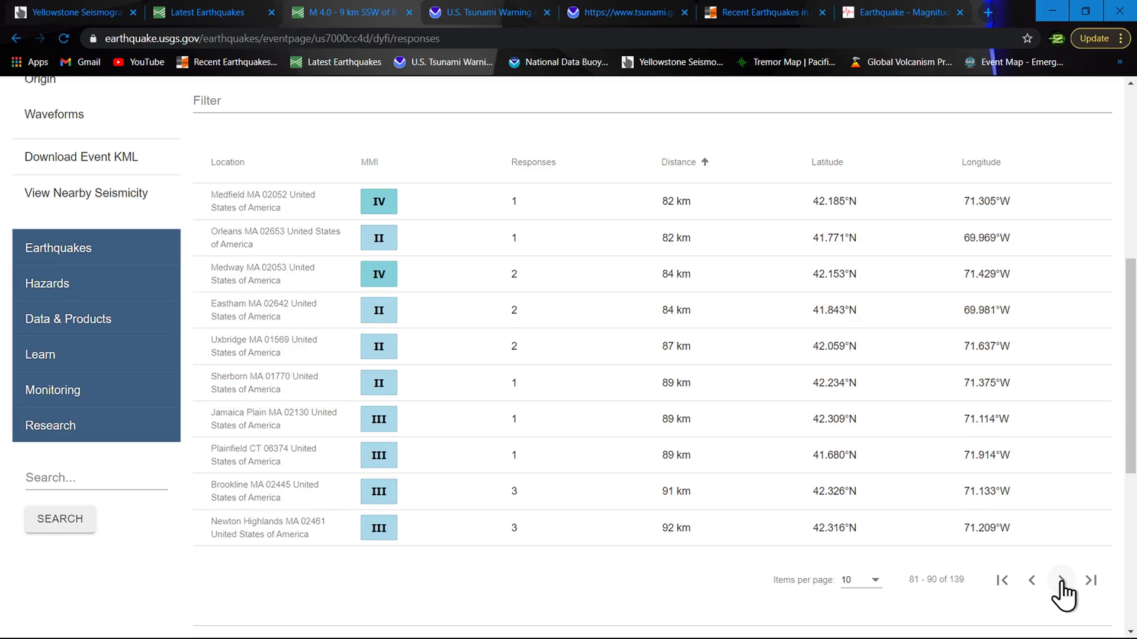
pyautogui.click(1060, 580)
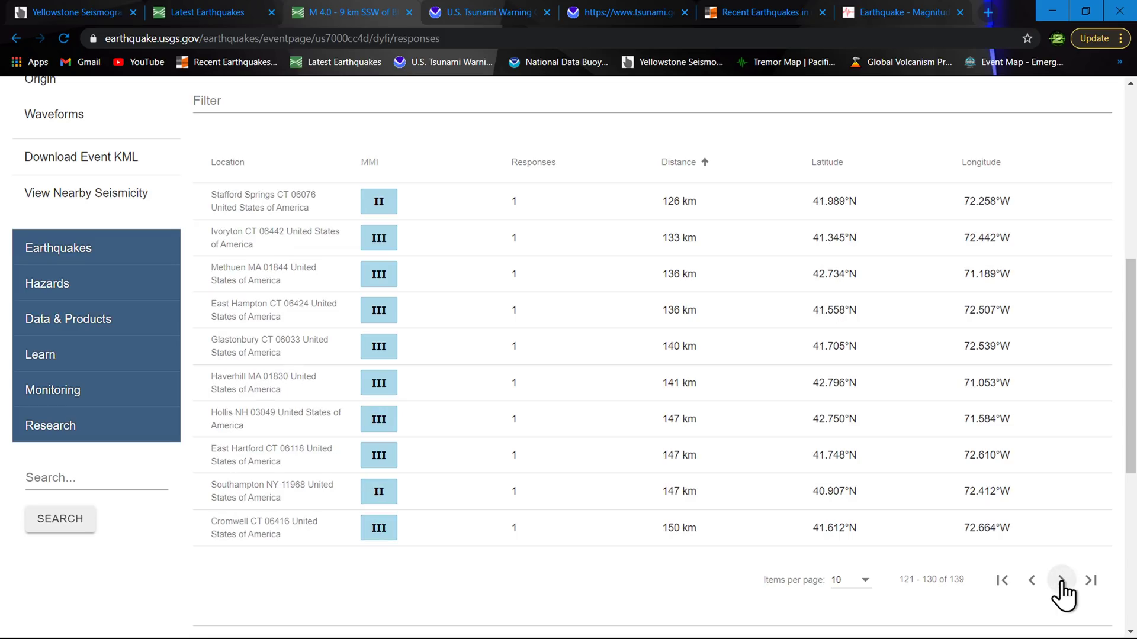
pyautogui.click(1059, 579)
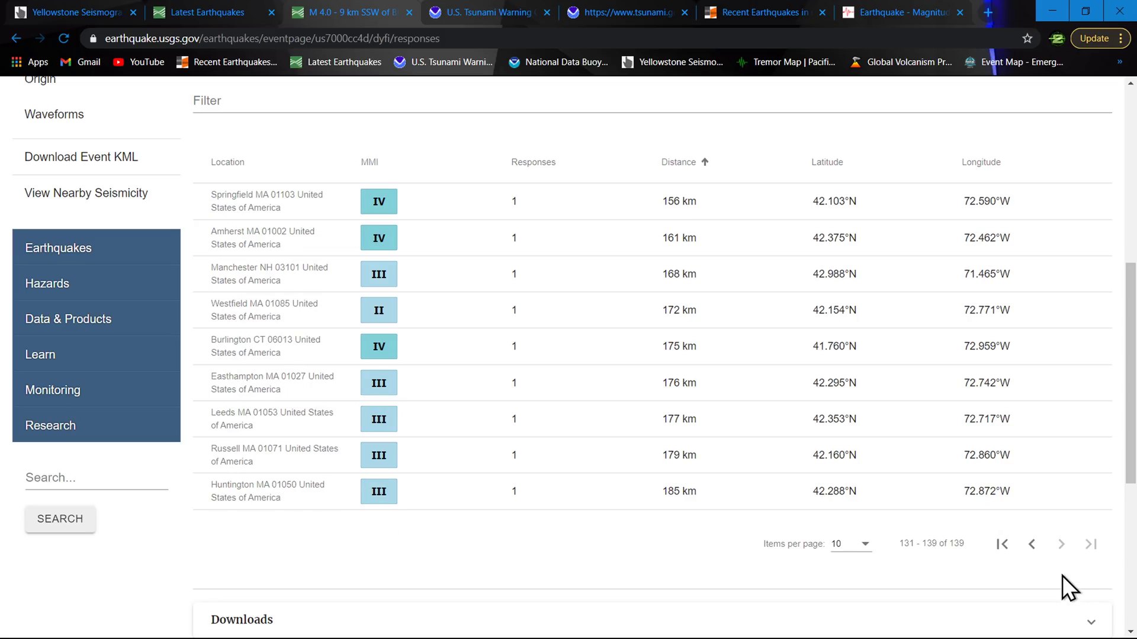
pyautogui.moveTo(15, 87)
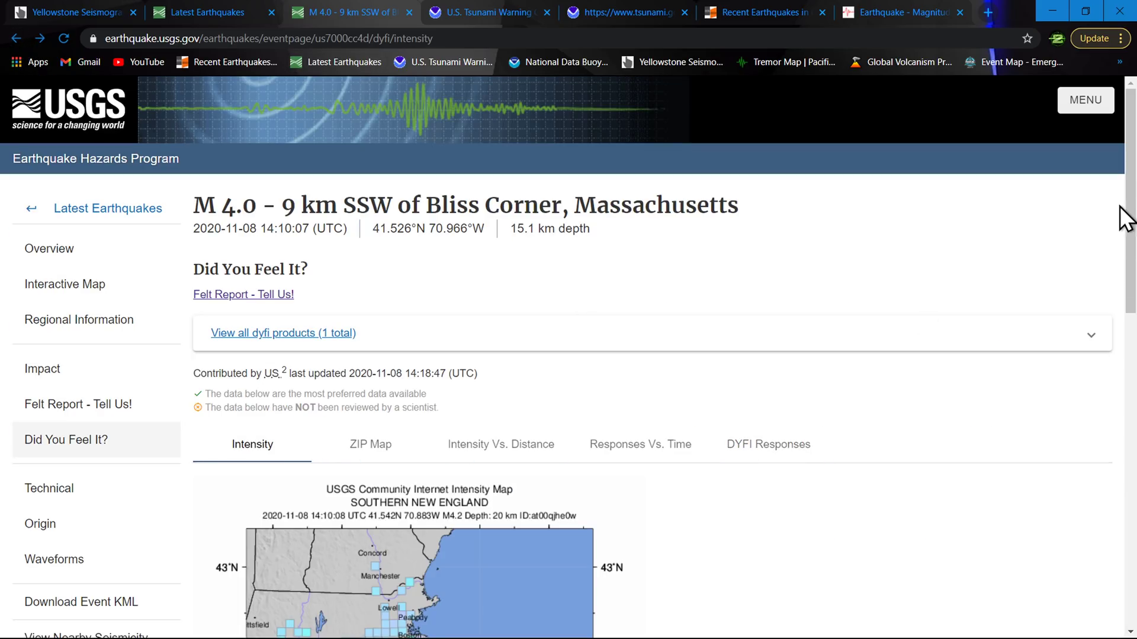
# Scroll through the Community Internet Intensity Map showing 200 responses across southern New England.
pyautogui.scroll(-3)
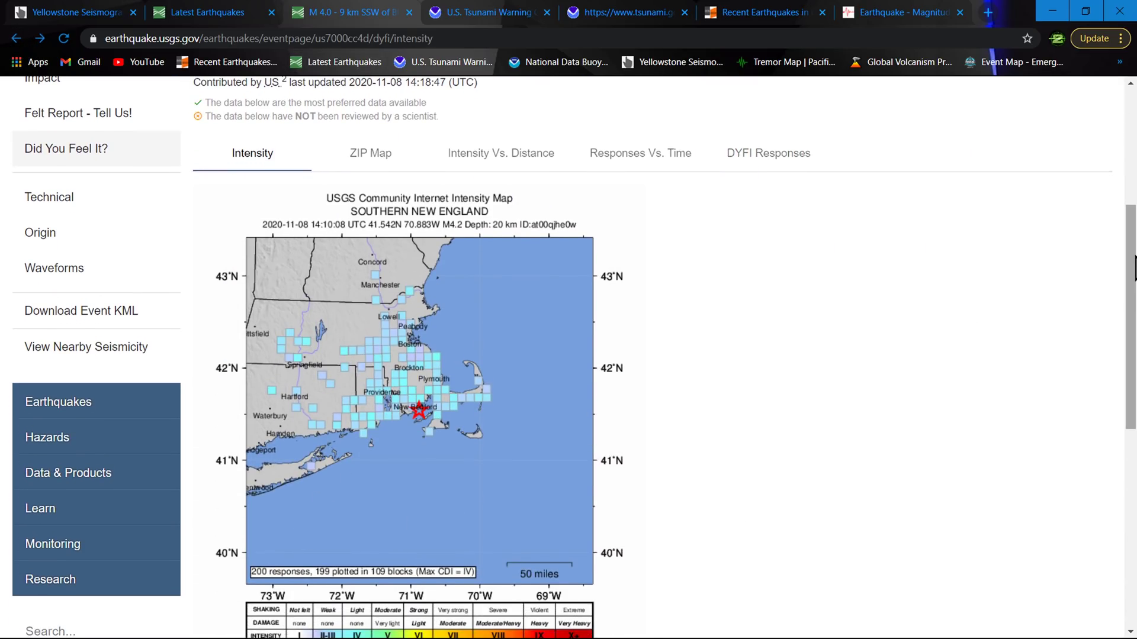
pyautogui.scroll(-3)
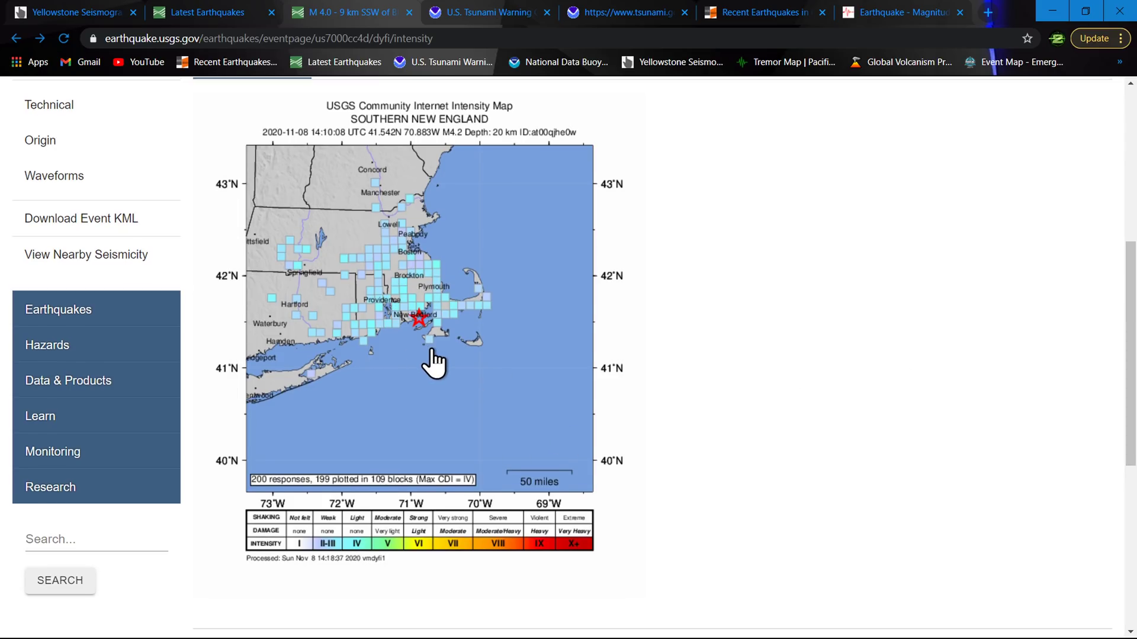
pyautogui.moveTo(420, 337)
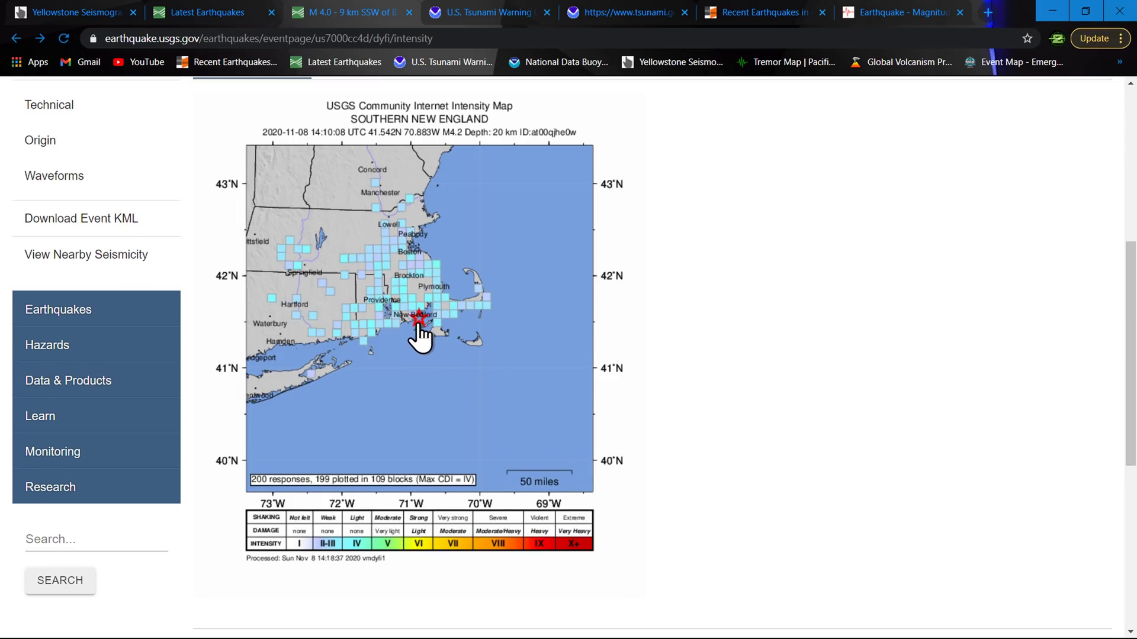
pyautogui.moveTo(369, 374)
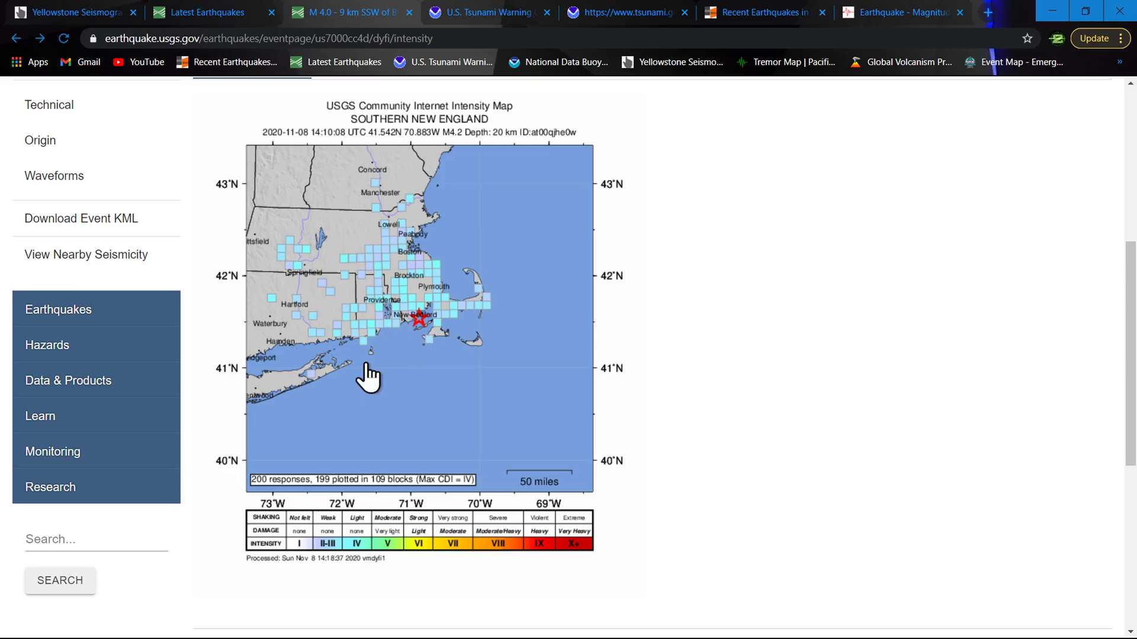
pyautogui.moveTo(355, 542)
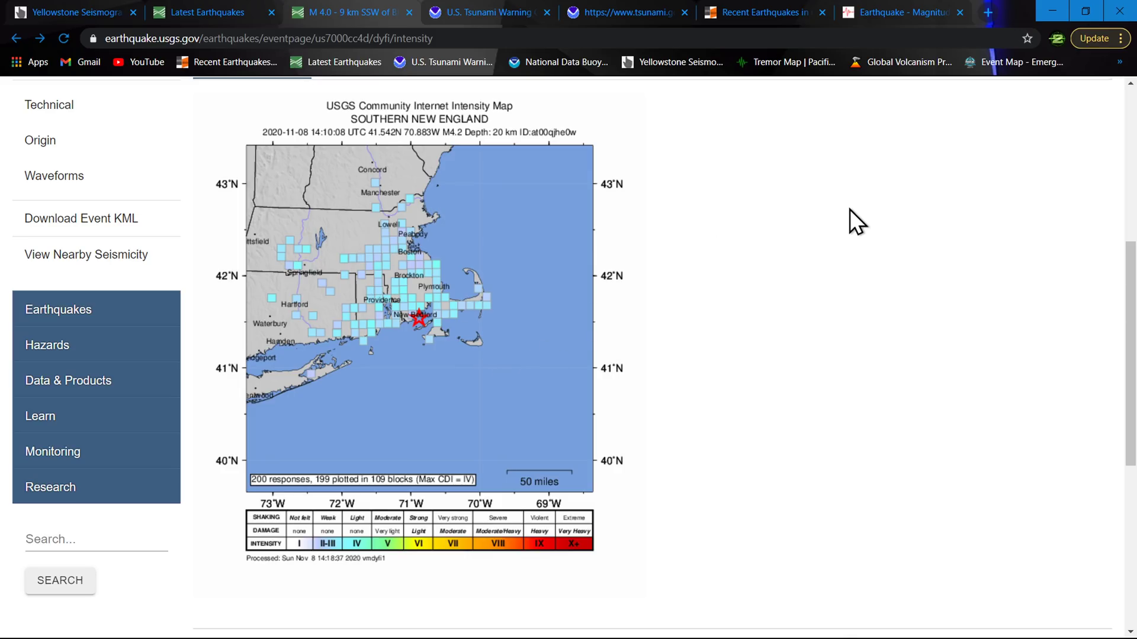
pyautogui.moveTo(1073, 388)
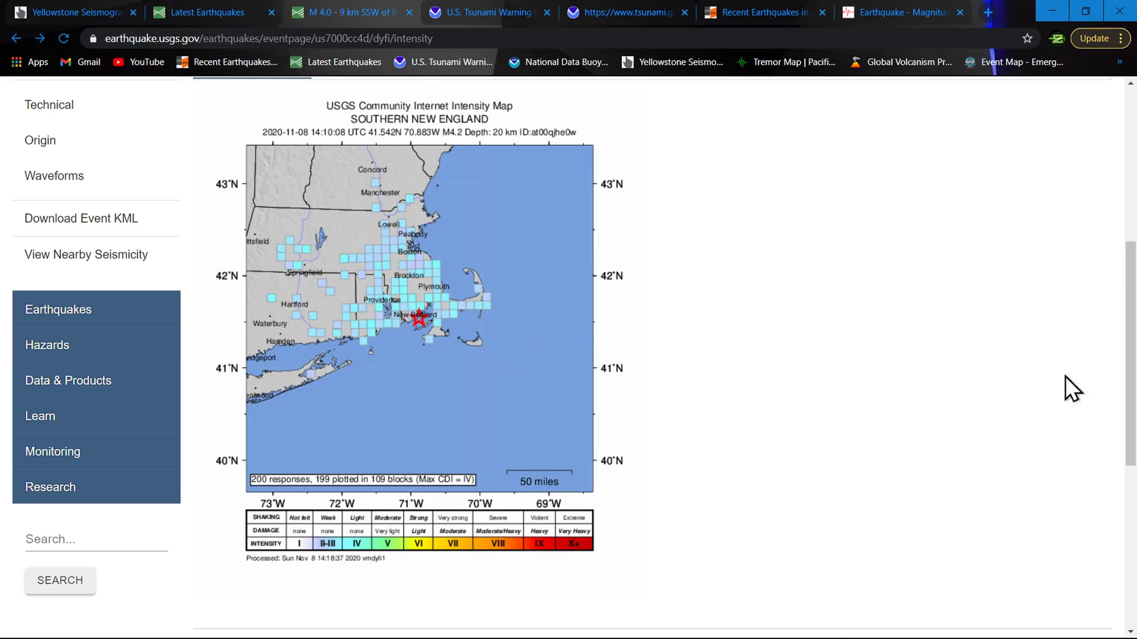
pyautogui.moveTo(696, 214)
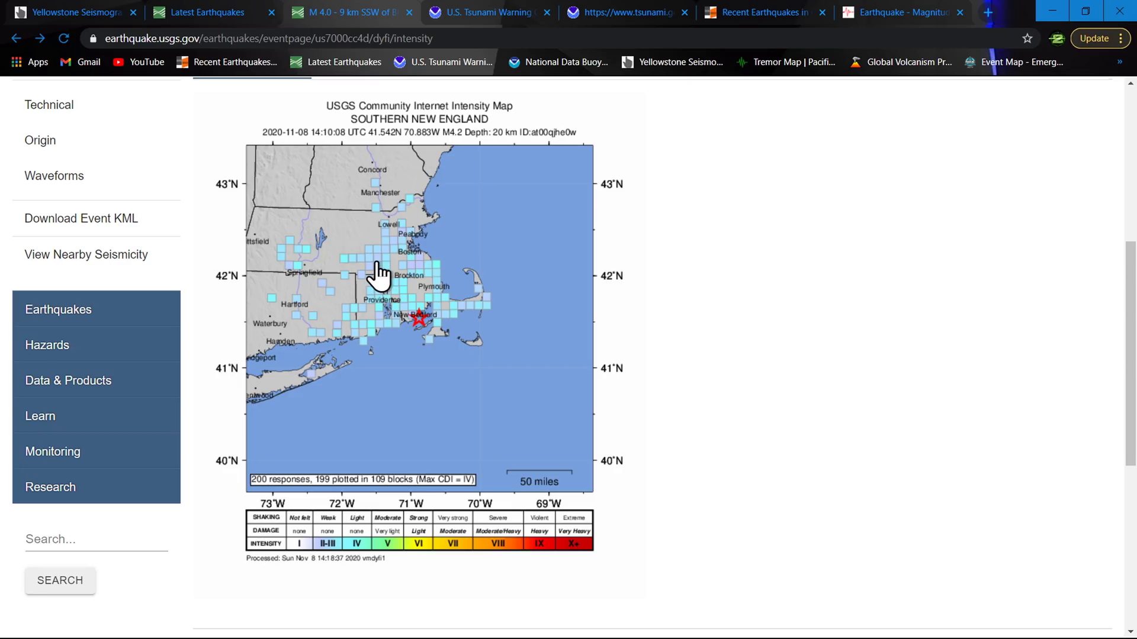
pyautogui.moveTo(225, 336)
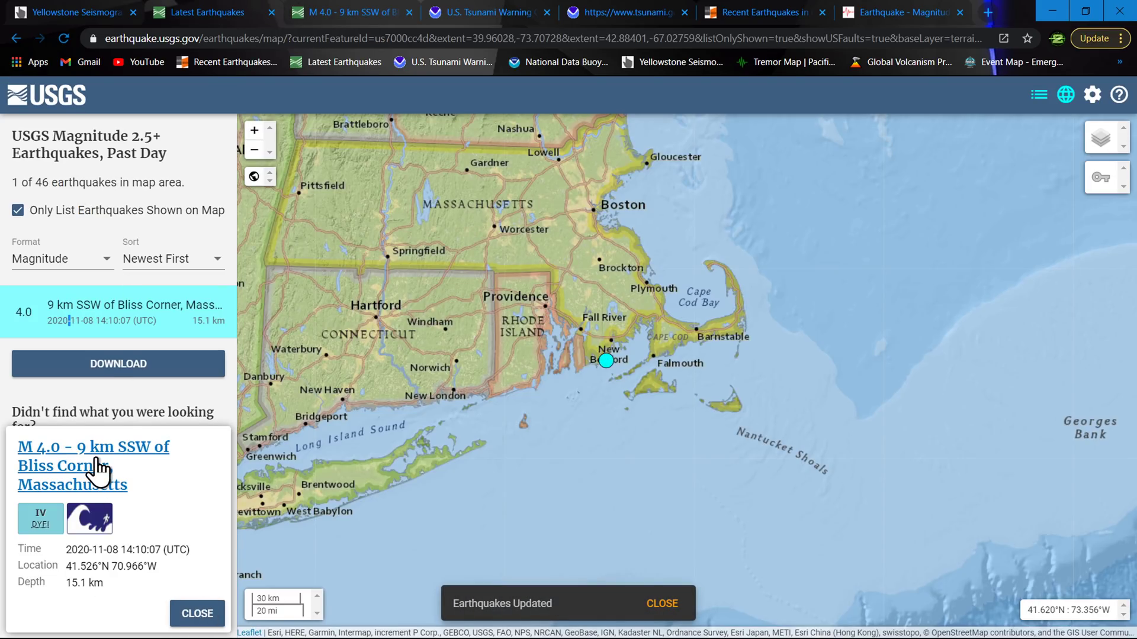
# View the M 4.0 Bliss Corner event overview, then switch to PNSN's Tremor Map.
pyautogui.click(93, 458)
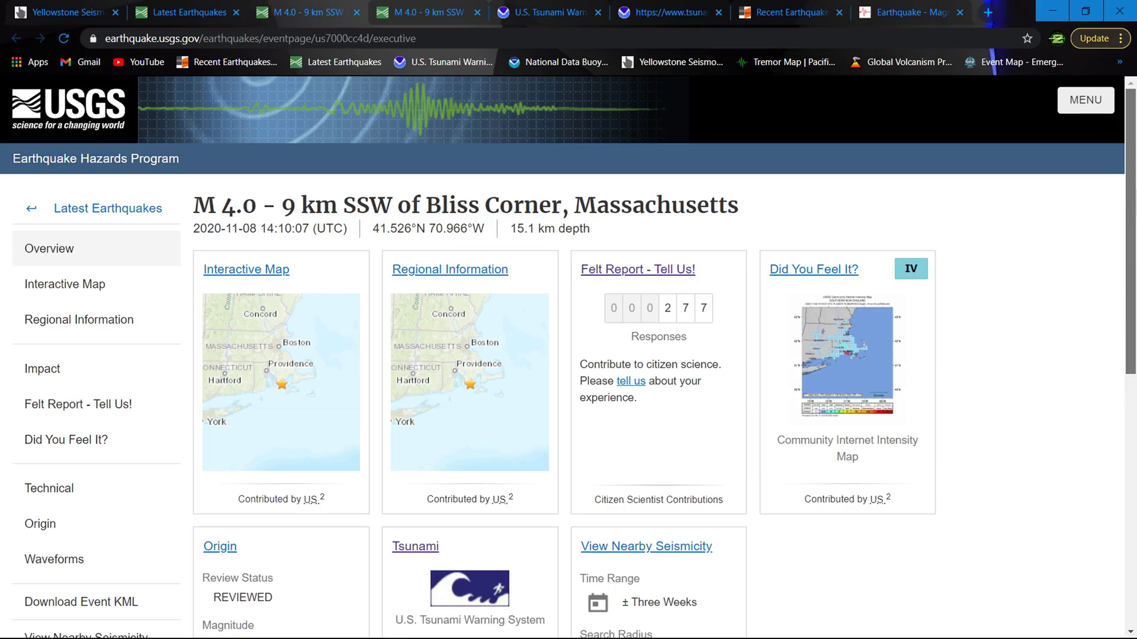
pyautogui.moveTo(509, 178)
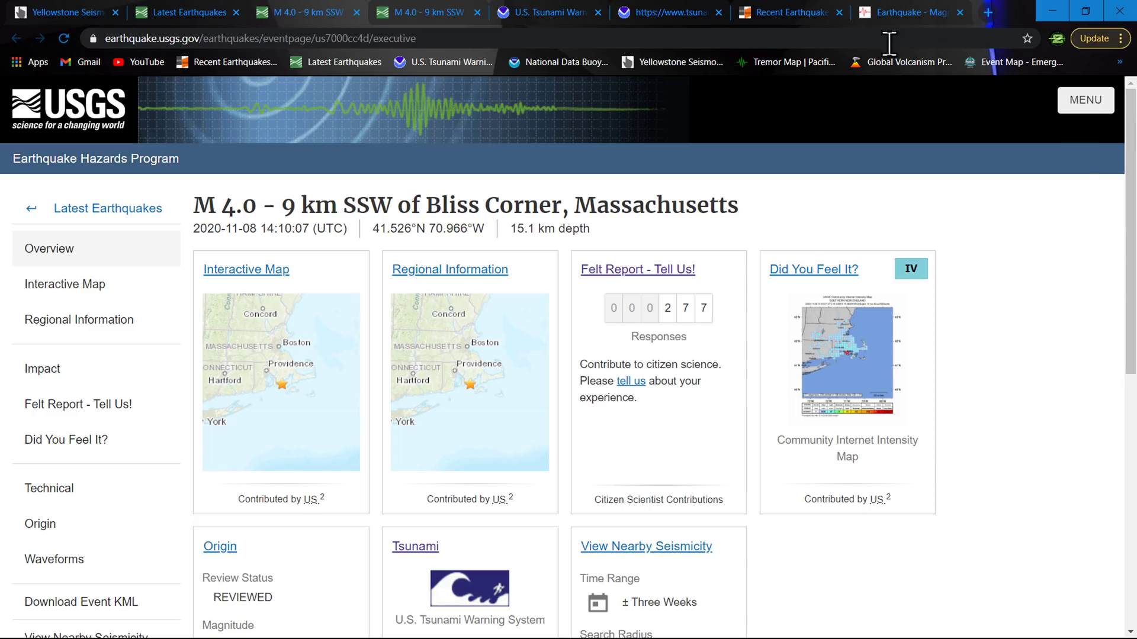
pyautogui.click(786, 62)
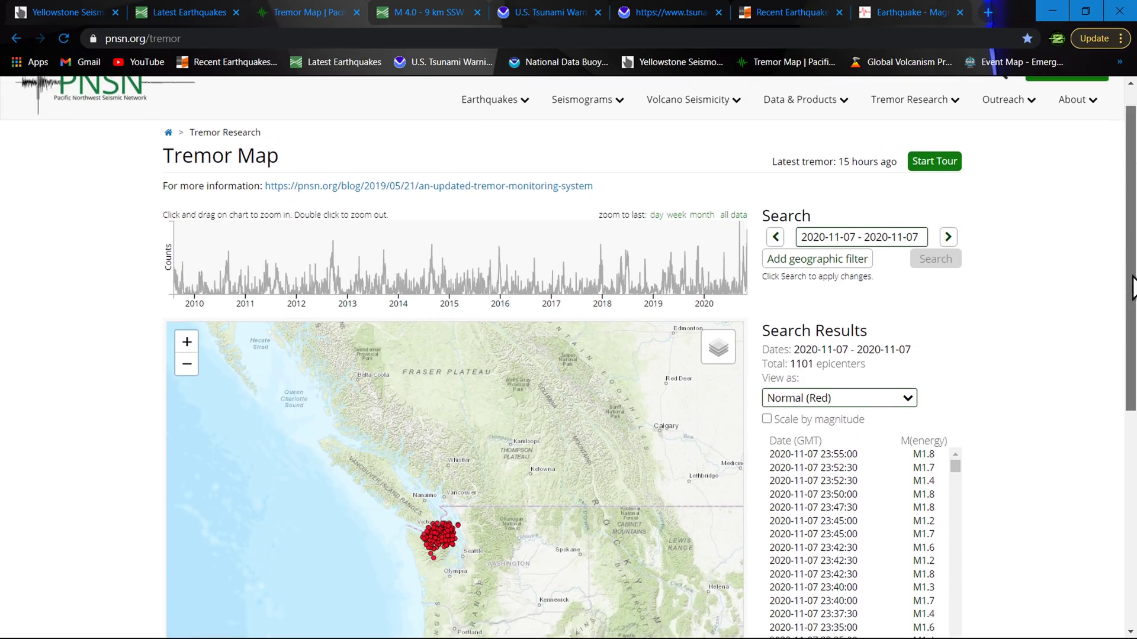
# Review the 1,101 tremor epicenters for November 7, 2020, then return to Latest Earthquakes.
pyautogui.scroll(-3)
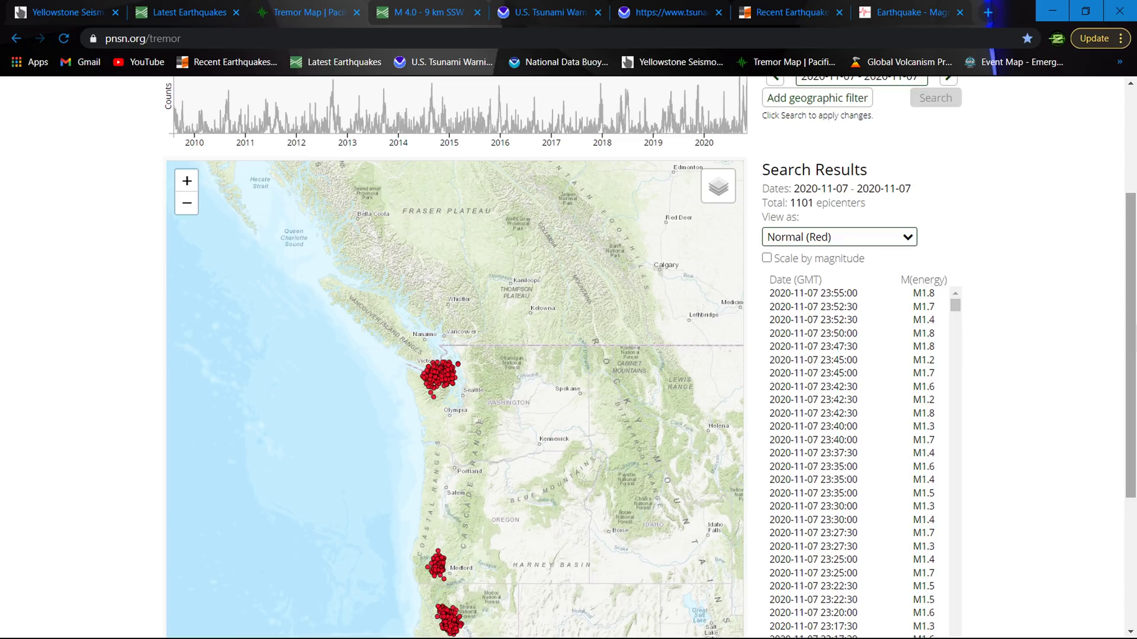
pyautogui.moveTo(795, 202)
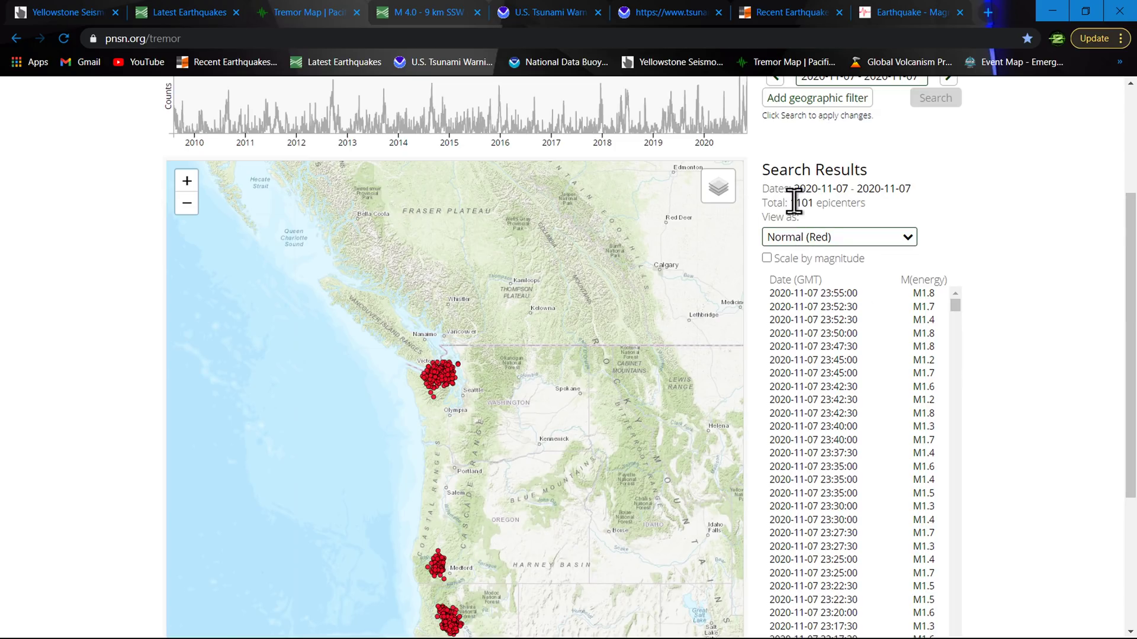
pyautogui.doubleClick(801, 202)
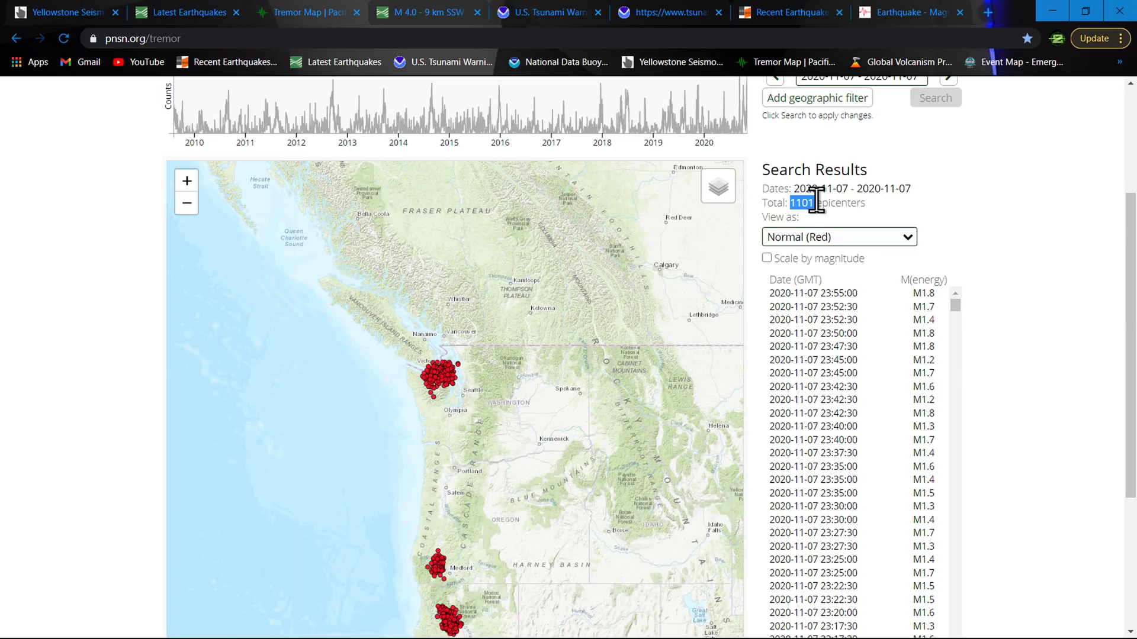
pyautogui.scroll(-3)
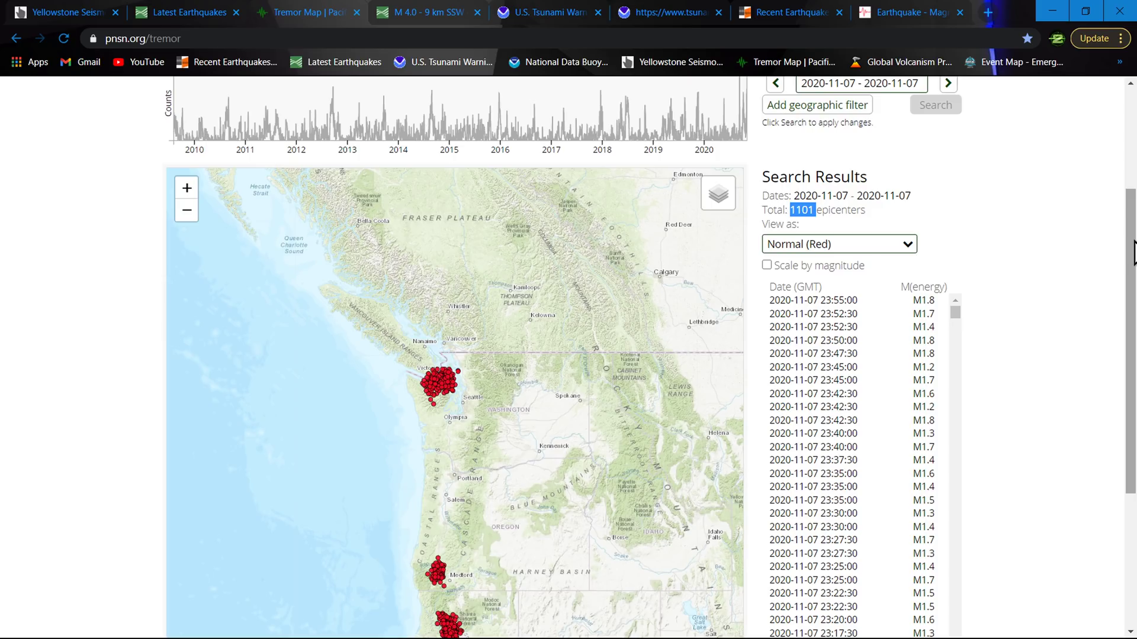
pyautogui.scroll(-3)
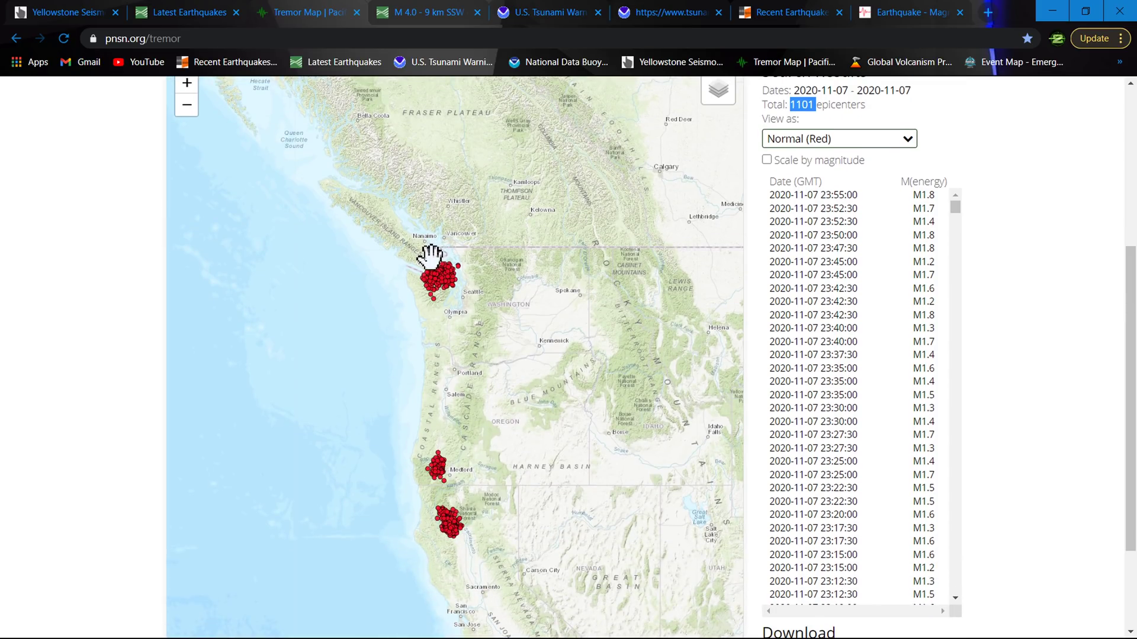
pyautogui.moveTo(457, 523)
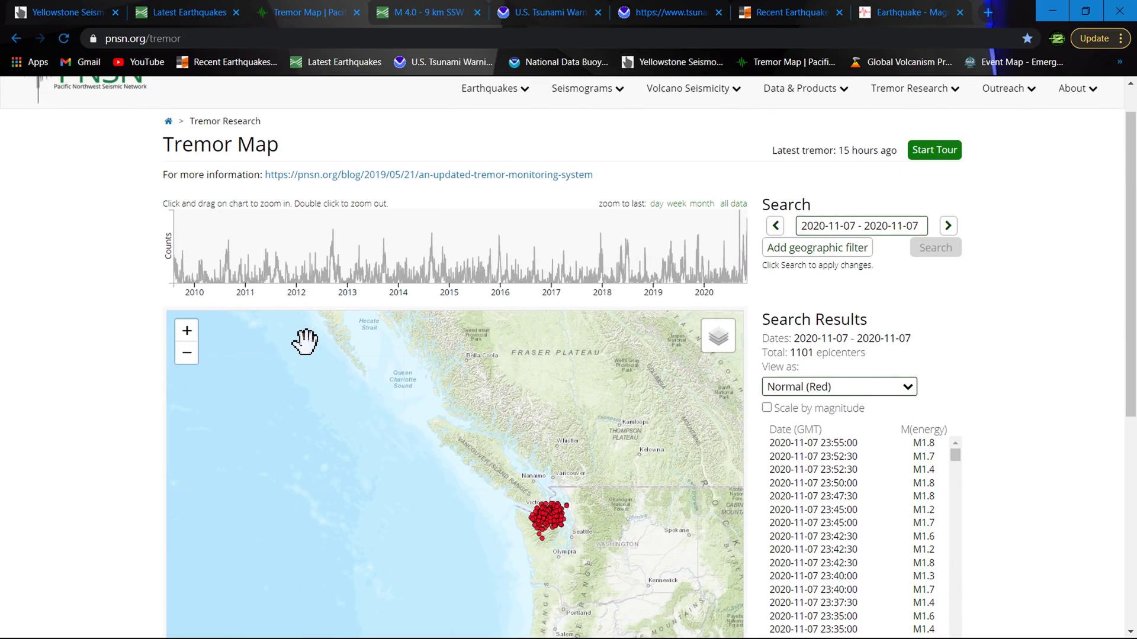
pyautogui.click(187, 13)
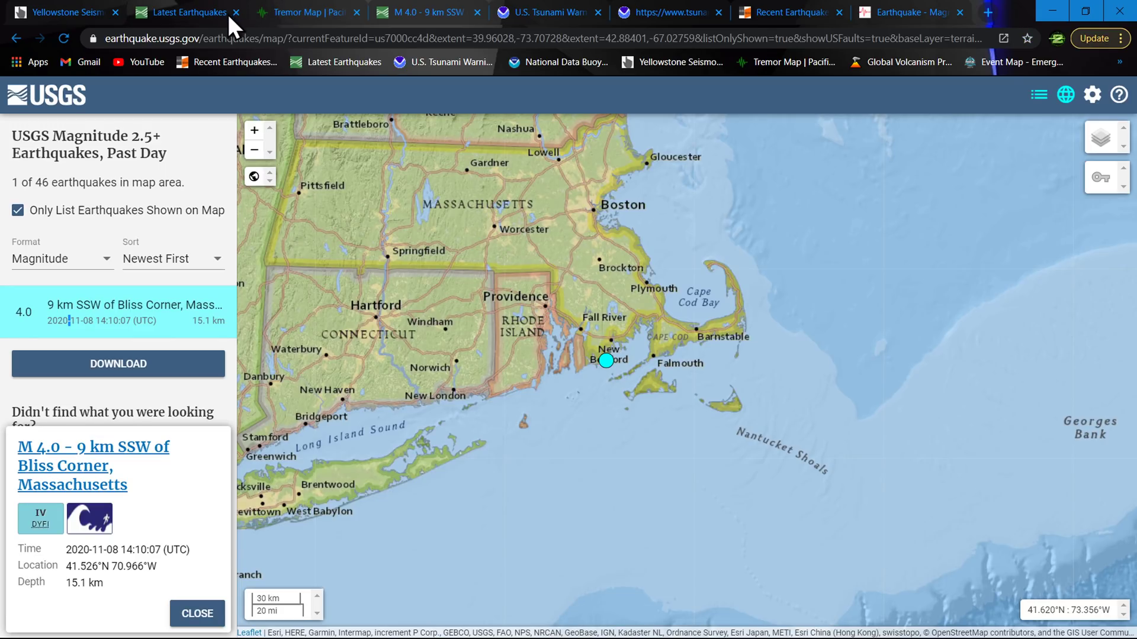